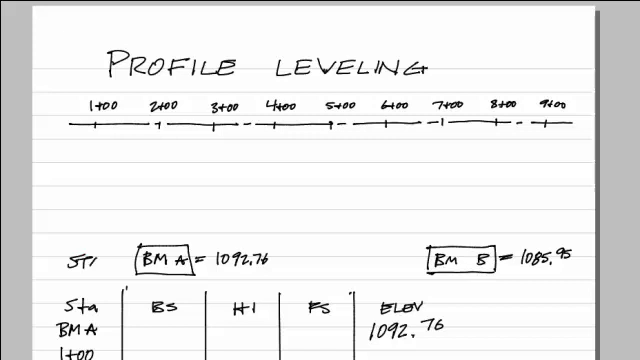
# Write START beside BM A (1092.76) and END beside BM B (1085.95).
pyautogui.write('START')
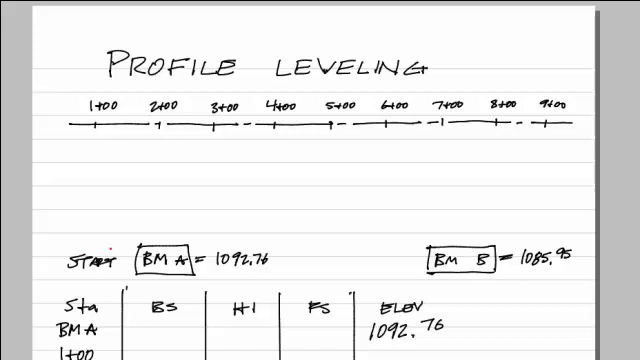
pyautogui.write('END')
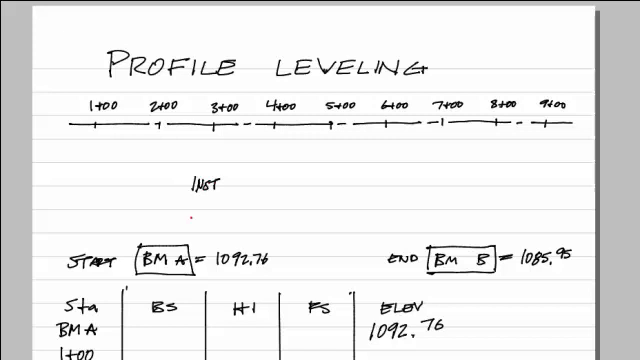
# Draw sight lines from the instrument to stations 1+00–5+00 and BM A, boxing 5+00 as TP.
pyautogui.moveTo(205, 185); pyautogui.dragTo(170, 240)
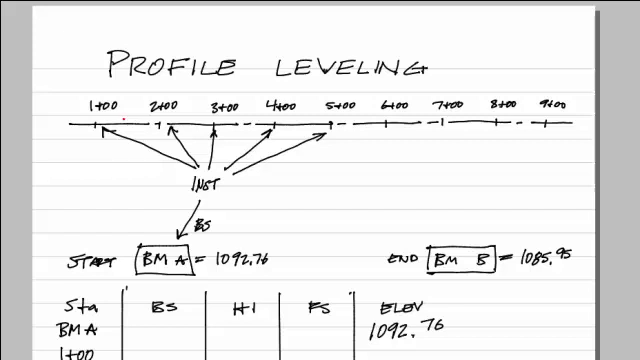
pyautogui.write('Ti')
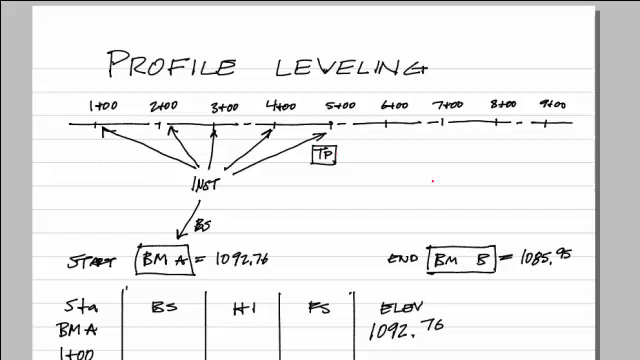
# Write INST at right, sighting 5+00 as BS, stations 6+00–9+00, and BM B as FS.
pyautogui.write('INS')
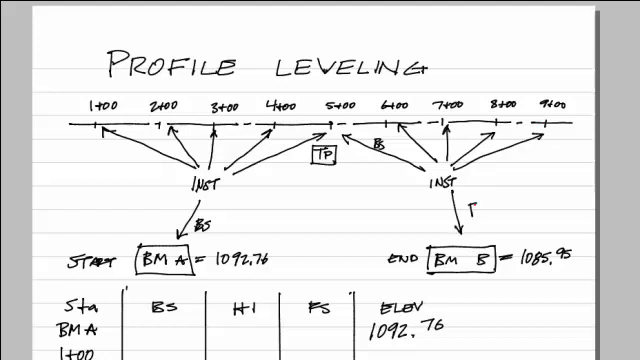
pyautogui.click(475, 210)
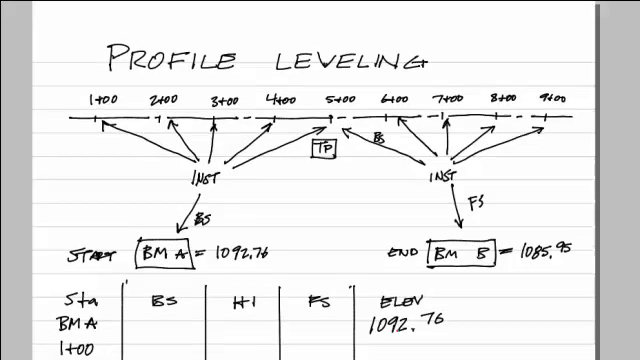
# Scroll down to the table listing BM A, 1+00–9+00 and BM B (1085.95).
pyautogui.scroll(-3)
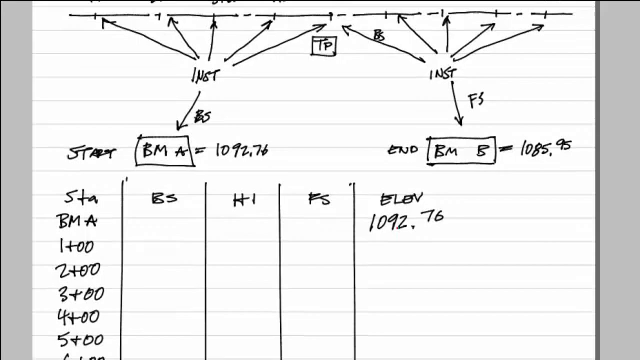
pyautogui.scroll(-3)
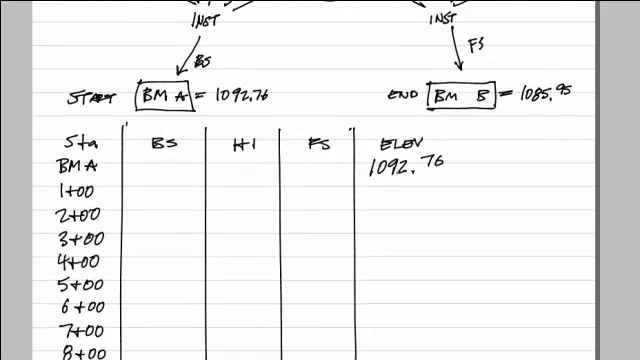
pyautogui.scroll(-3)
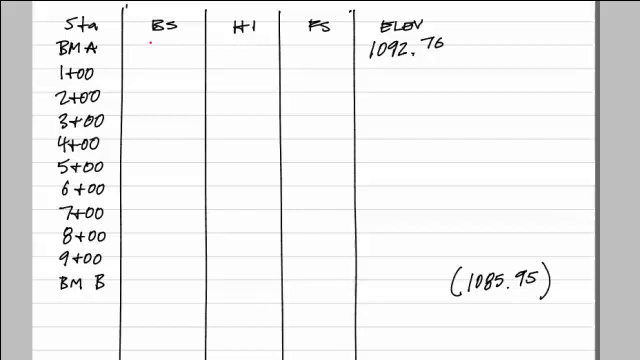
# Write backsight 5.43 for BM A and foresights 1.07, 2.16, 3.23, 4.19, 5.31.
pyautogui.write('5.43')
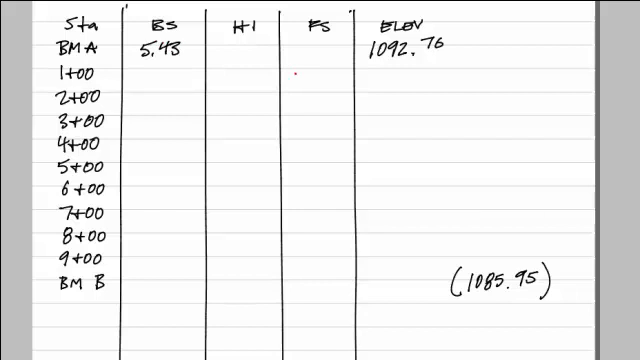
pyautogui.write('1.07')
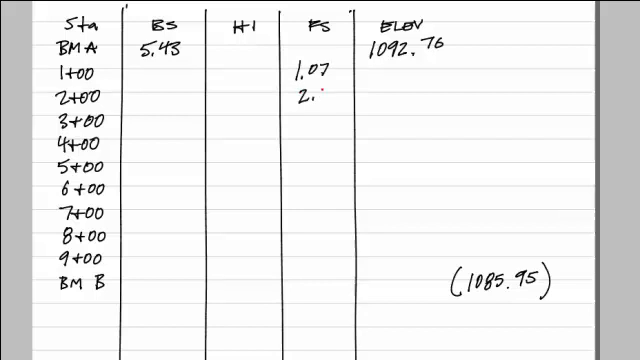
pyautogui.write('3.23')
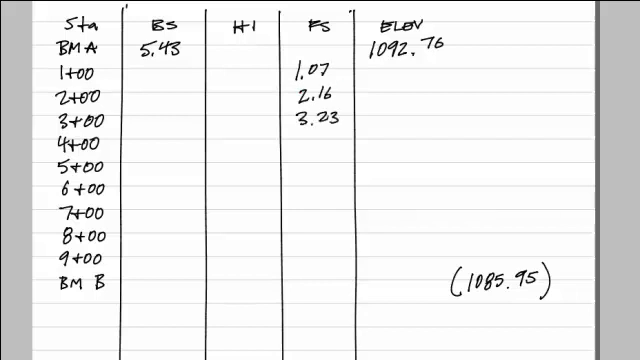
pyautogui.write('4.19')
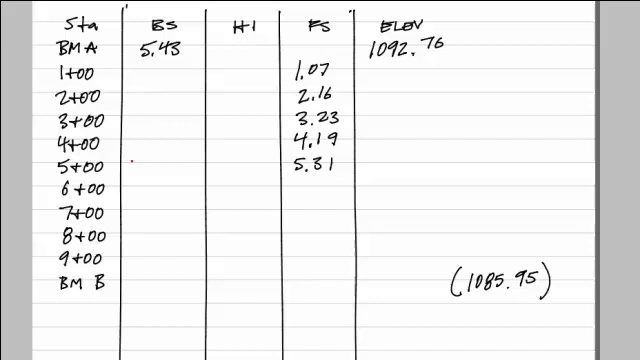
# Write backsight 2.38 at 5+00 and foresights 3.49, 4.55, 5.76, 6.60, 9.33.
pyautogui.write('2.8')
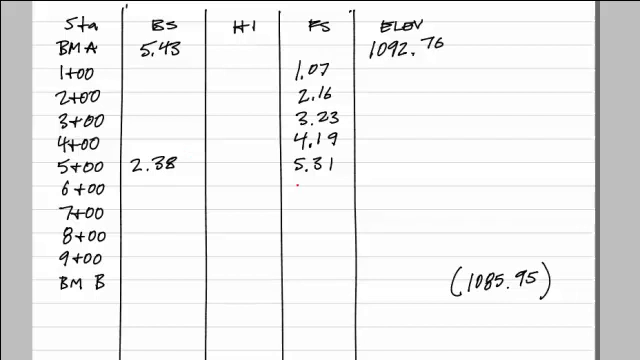
pyautogui.write('3.44')
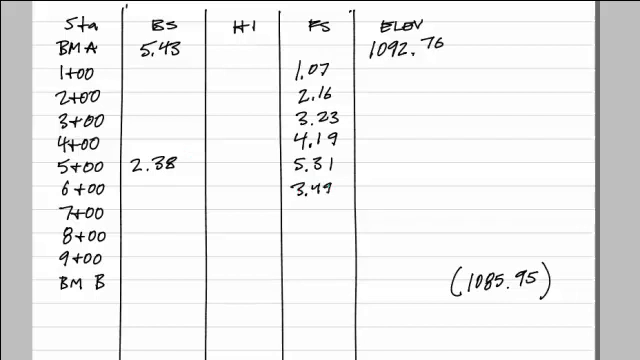
pyautogui.write('4.55')
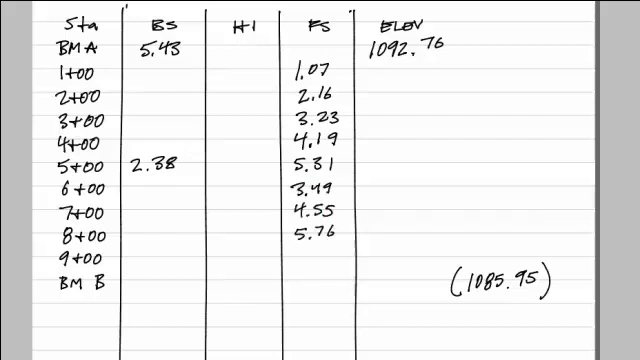
pyautogui.write('6.60')
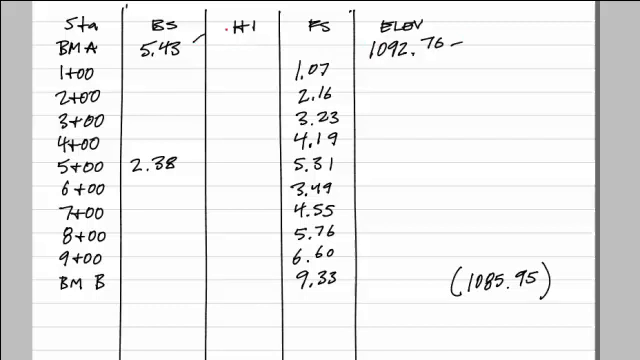
# Write 1098.19 (1092.76 + 5.43) as BM A's height of instrument.
pyautogui.write('100')
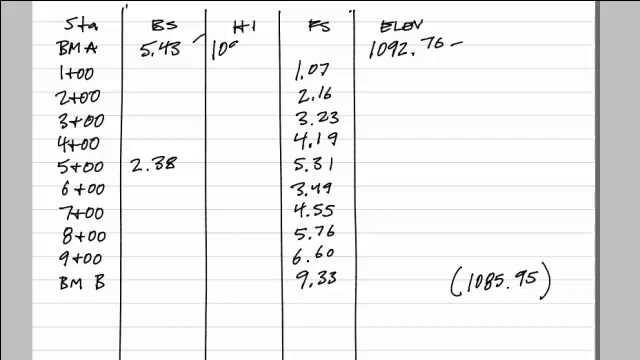
pyautogui.write('1098.19')
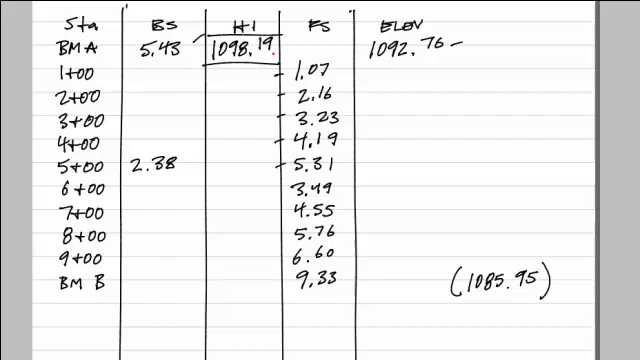
# Write elevations 1097.12, 1096.03, 1094.96, 1094.00 and 1092.88 for stations 1+00 to 5+00.
pyautogui.write('109')
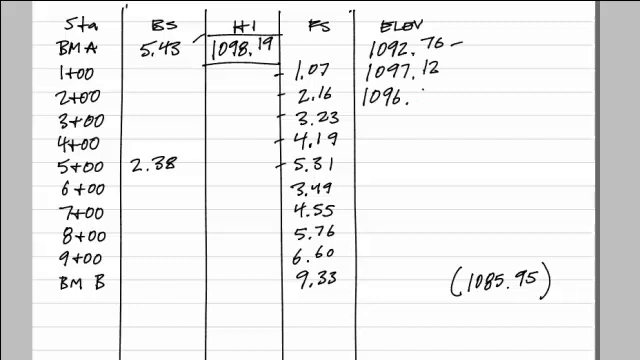
pyautogui.write('1094.96')
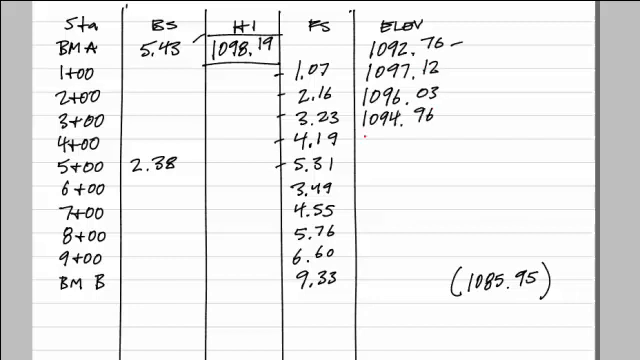
pyautogui.write('1094.00')
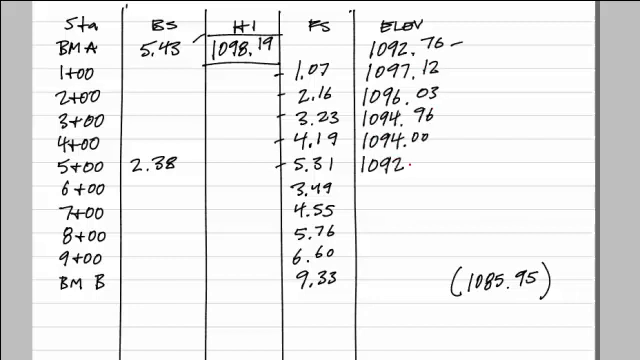
pyautogui.write('88')
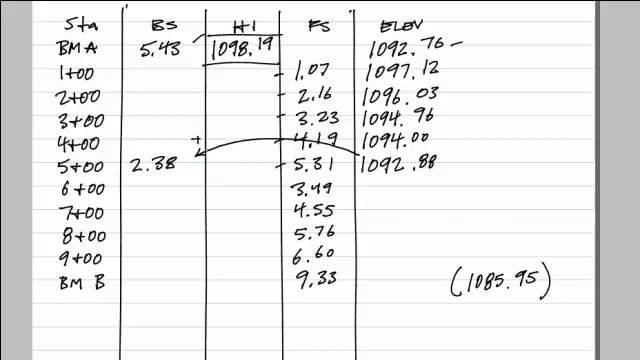
# Box 1095.26 as the 5+00 height of instrument and write 1091.27 for 6+00.
pyautogui.write('1095.26')
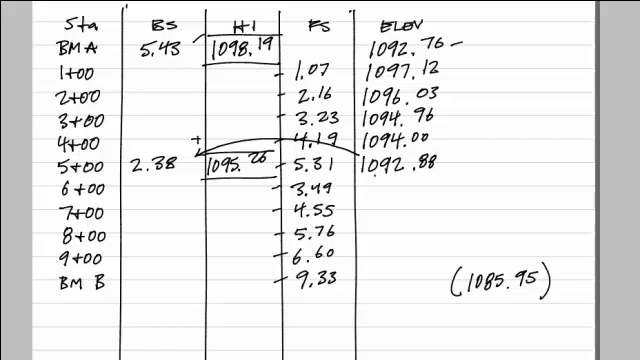
pyautogui.write('1091.27')
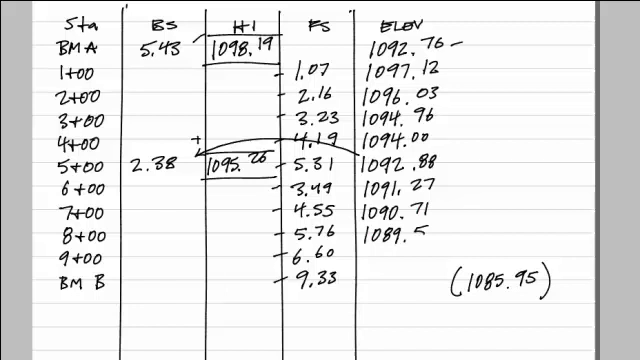
# Write elevations 1088.66 and 1085.93 for 9+00 and BM B, then begin a closure note.
pyautogui.write('1088.66')
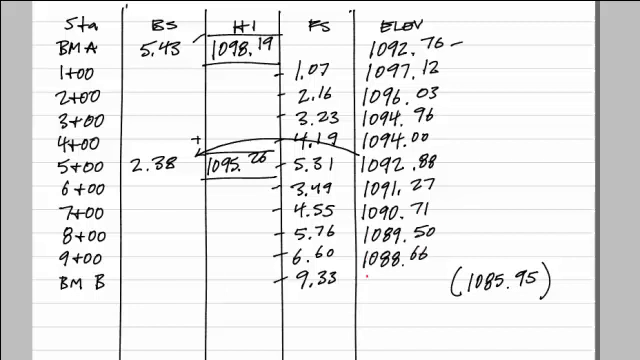
pyautogui.write('1085.93')
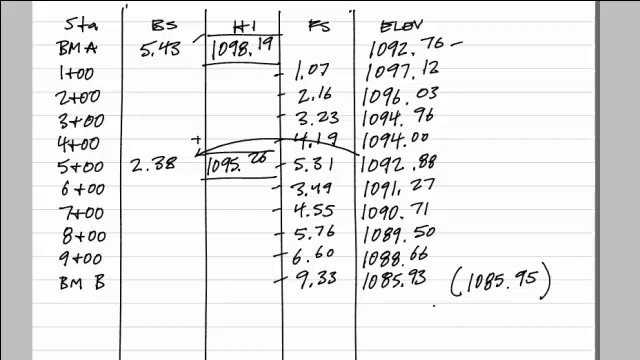
pyautogui.write('close')
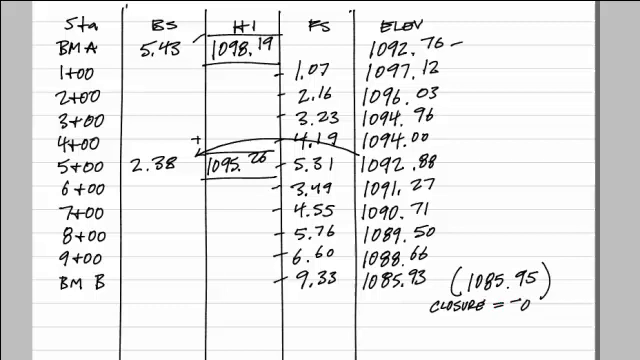
# Record closure -0.02 and underline the 5.43 backsight for the sum check.
pyautogui.write('.02')
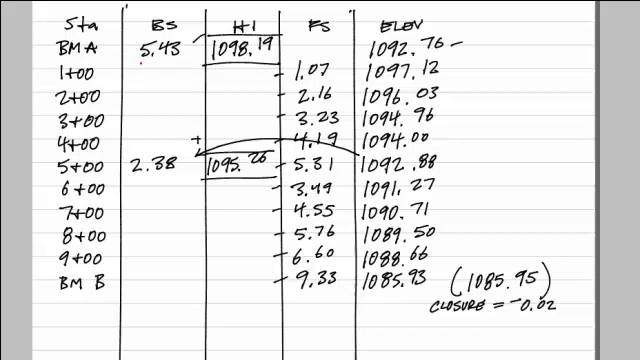
pyautogui.moveTo(120, 63); pyautogui.dragTo(185, 63)
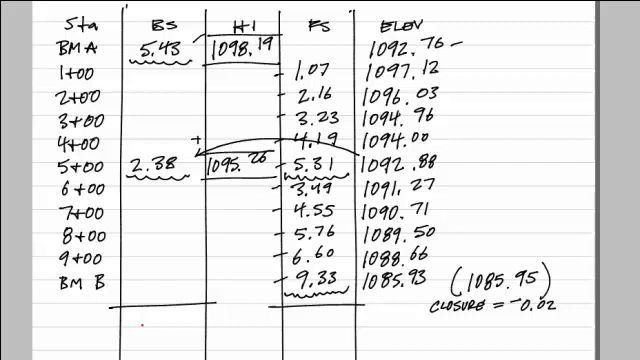
# Write the column totals +7.81 under BS and -14.64 under FS.
pyautogui.write('+7')
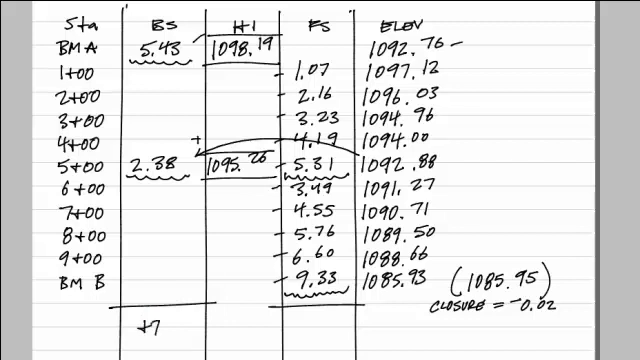
pyautogui.write('.81')
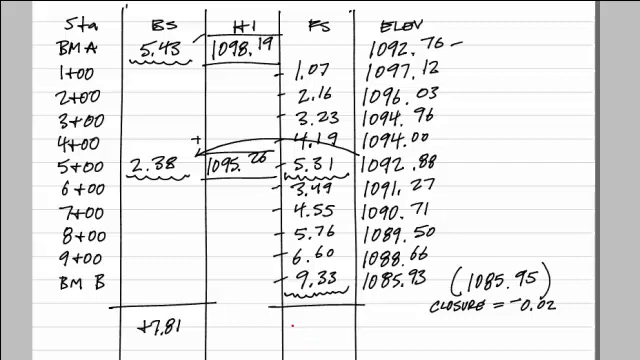
pyautogui.write('-14.64')
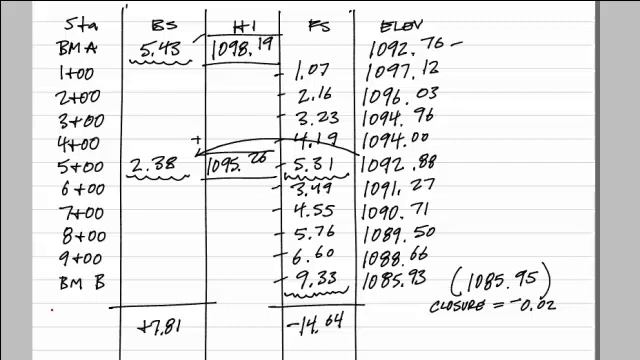
# Write the check 1092.76 + 7.81 - 14.64 = 1085.93 below the totals.
pyautogui.write('10')
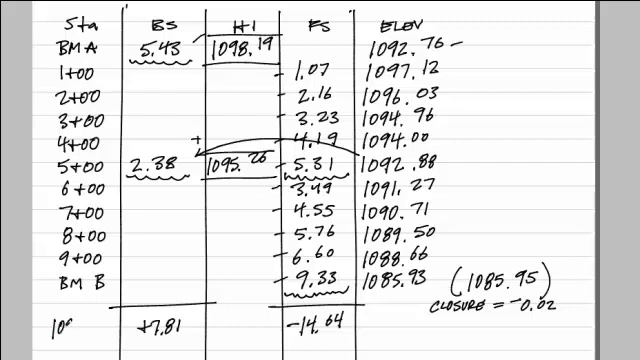
pyautogui.write('1092.76')
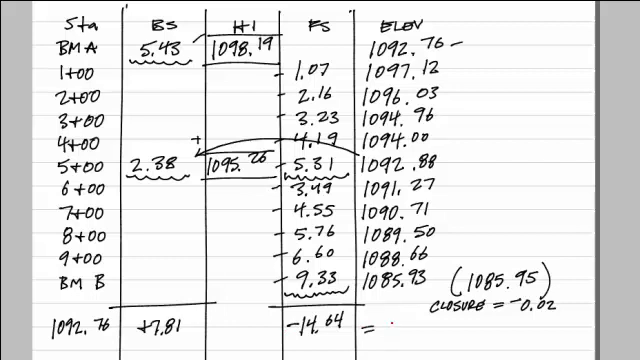
pyautogui.write('1085.0')
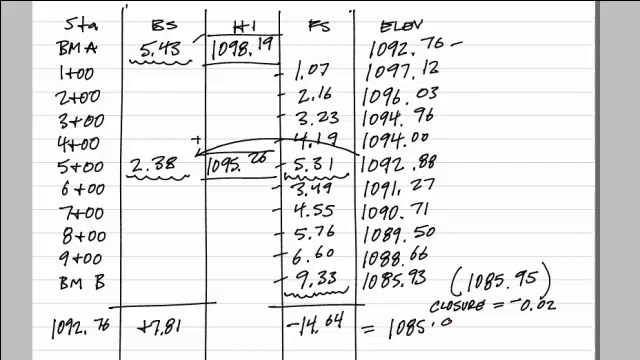
pyautogui.write('93')
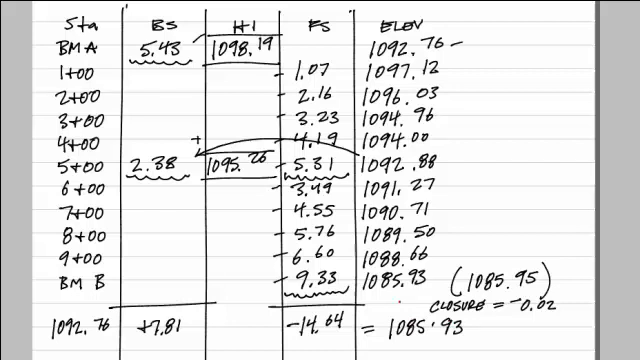